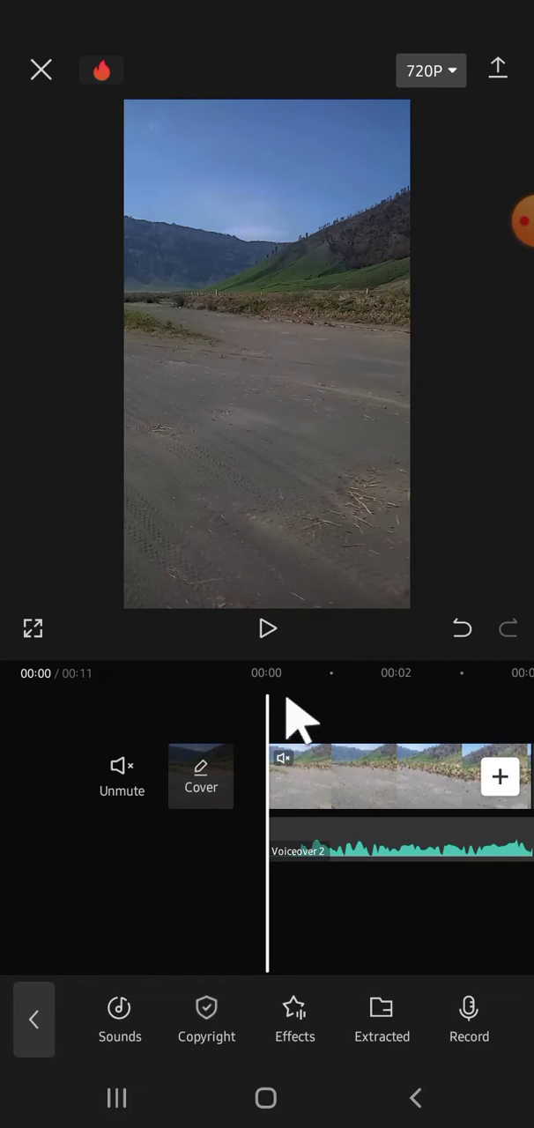
mouse_move(346, 855)
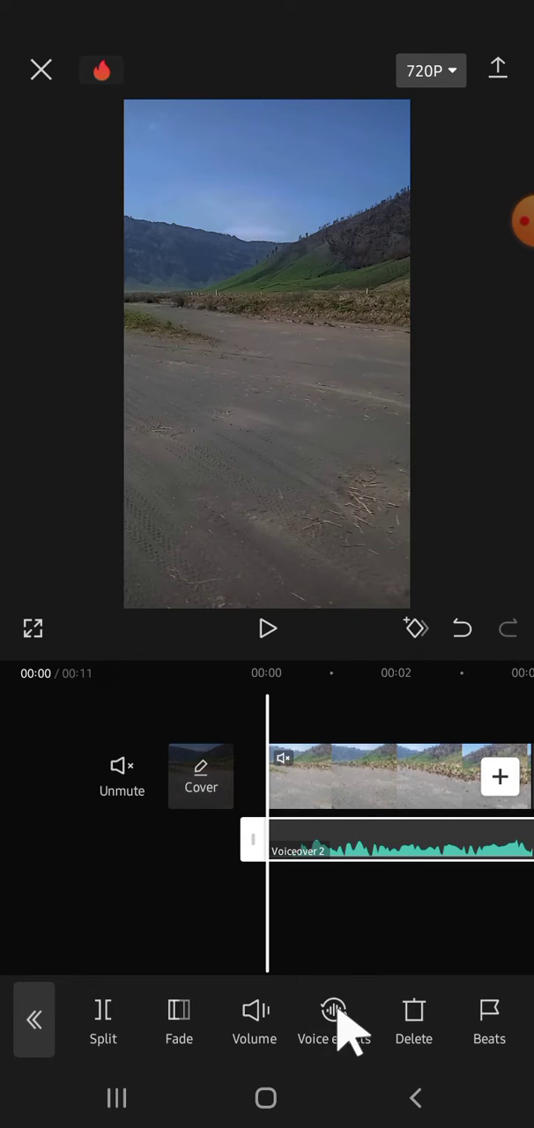
Browse the voiceover's voice effects, checking Basic, then returning to the Funny category.
left_click(333, 1011)
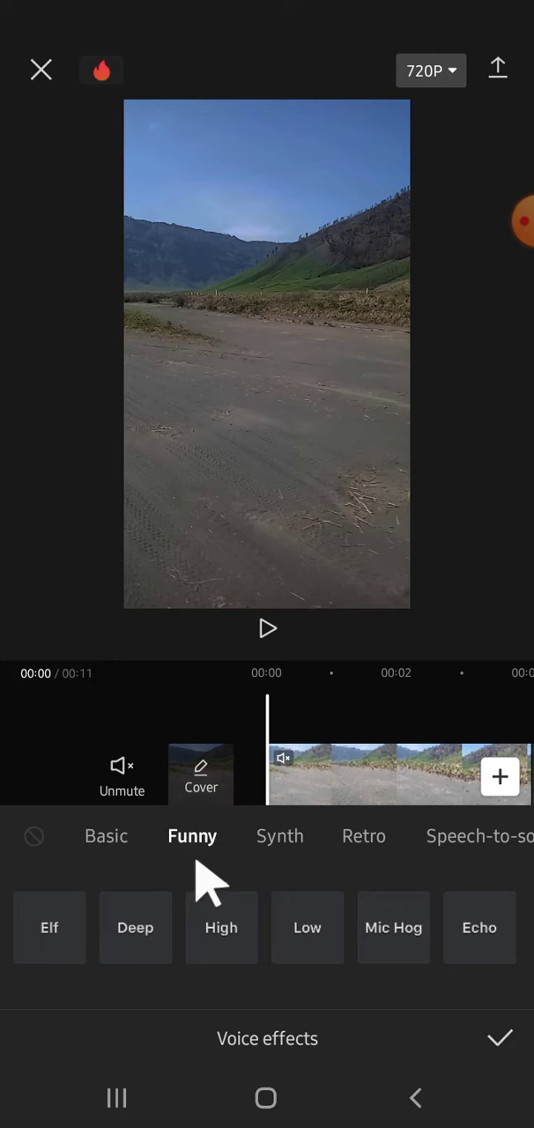
mouse_move(233, 864)
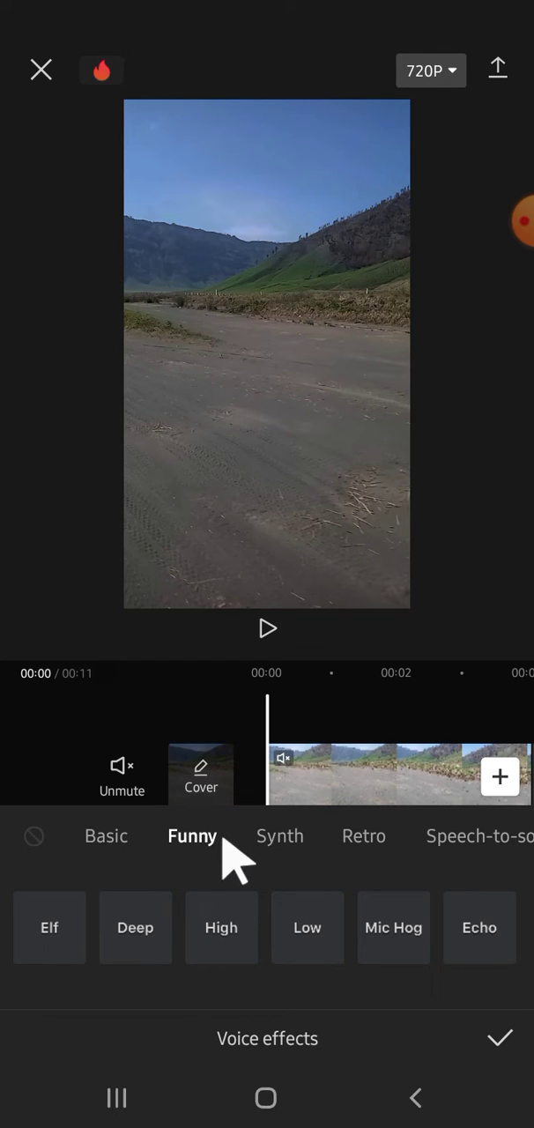
left_click(105, 836)
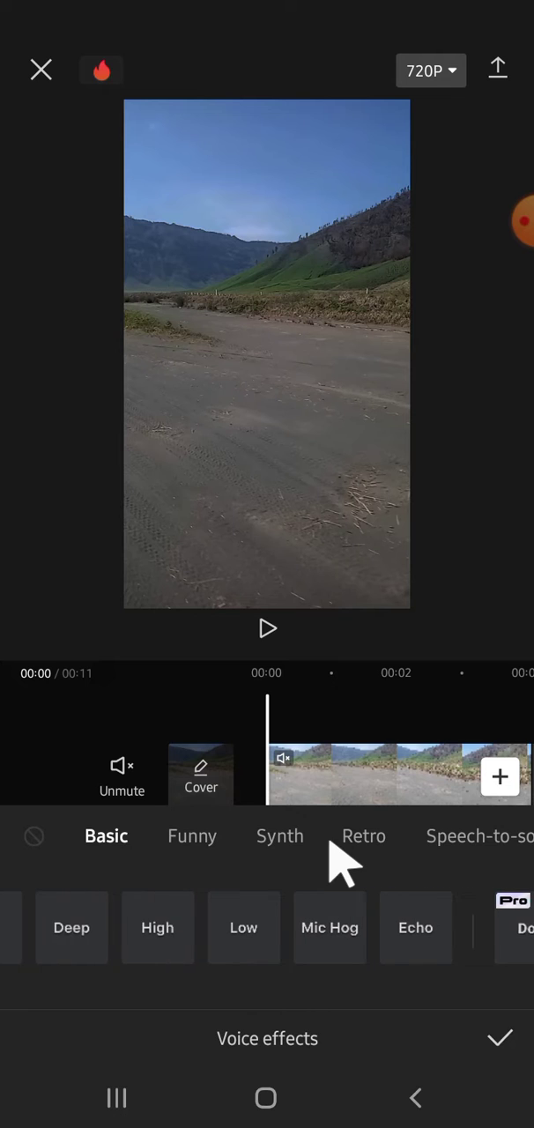
left_click(192, 836)
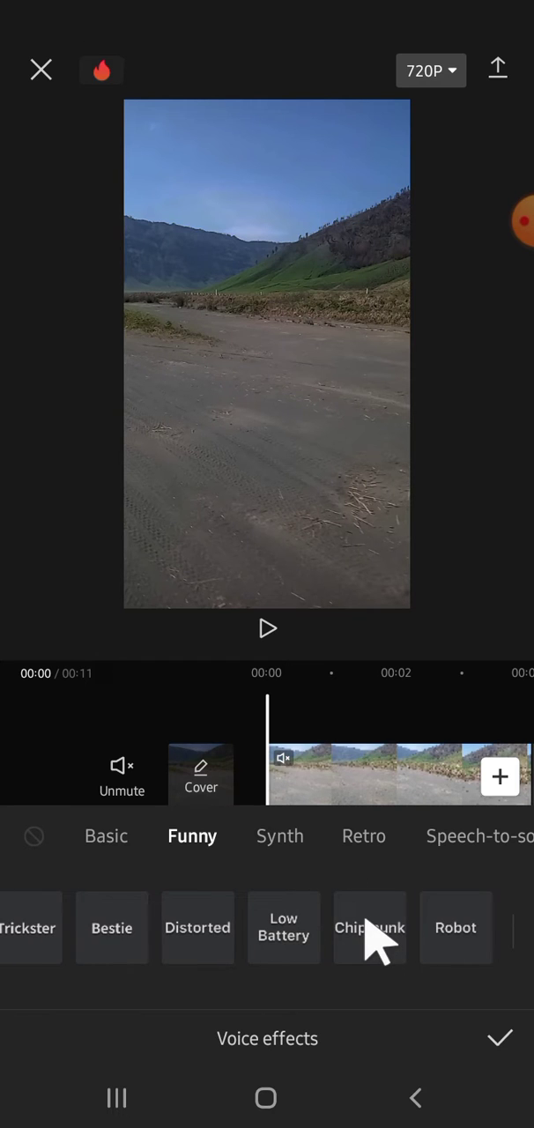
Select Chipmunk with default Pitch and Timbre and confirm it on Voiceover 2.
left_click(369, 927)
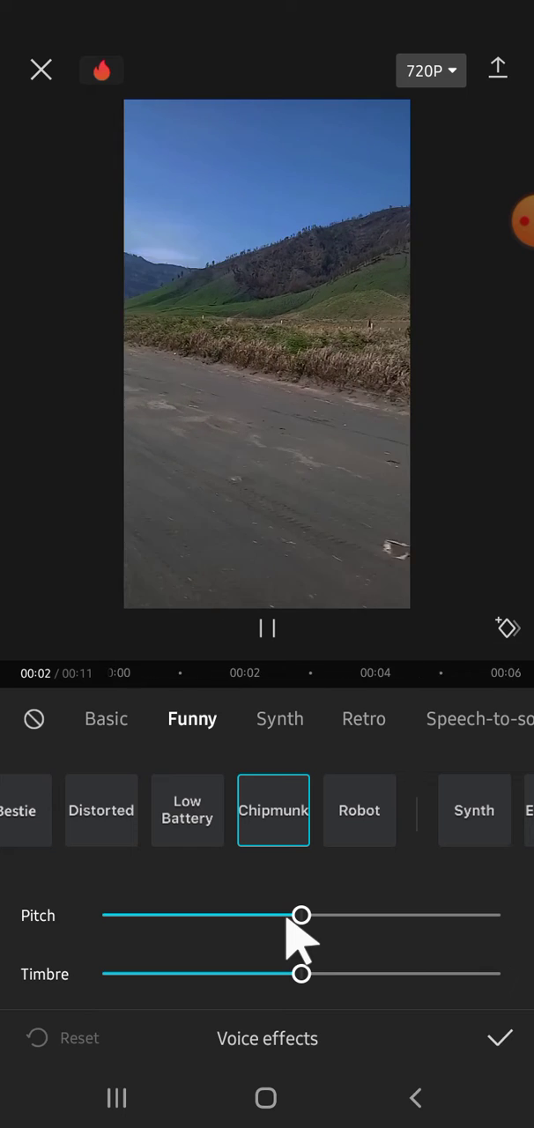
left_click(267, 629)
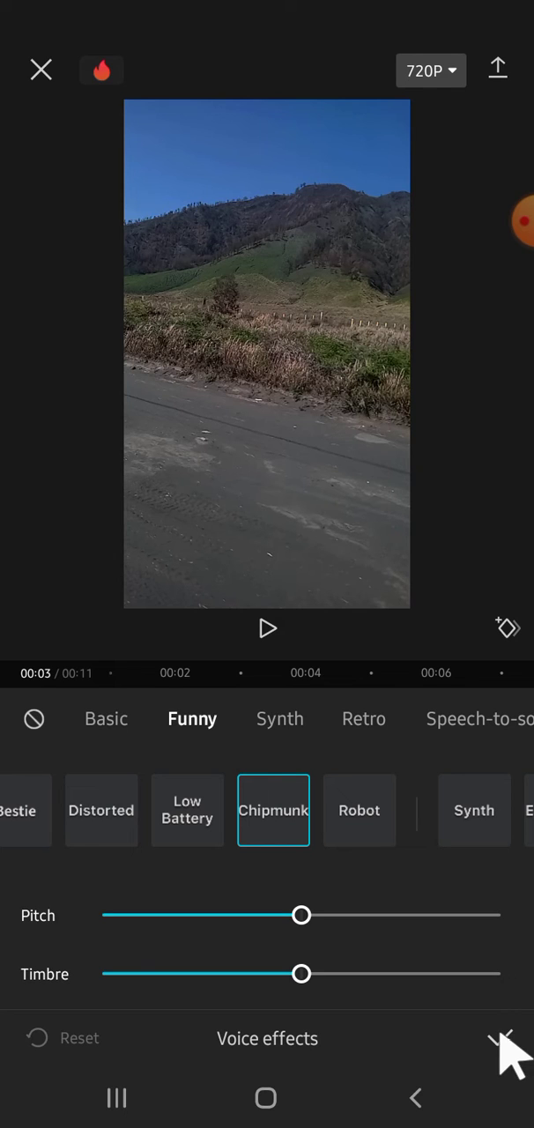
left_click(507, 1040)
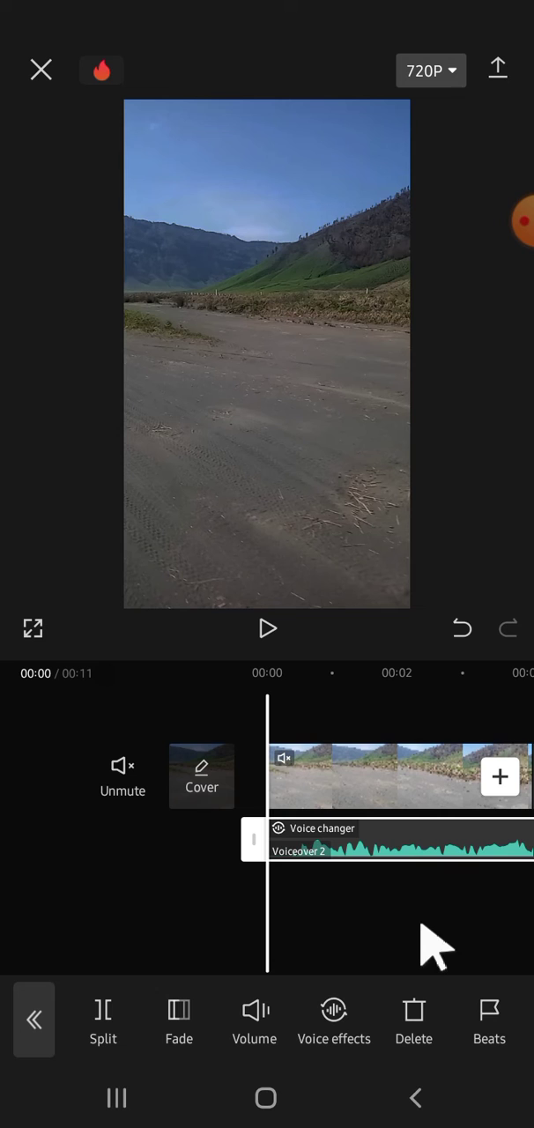
mouse_move(269, 634)
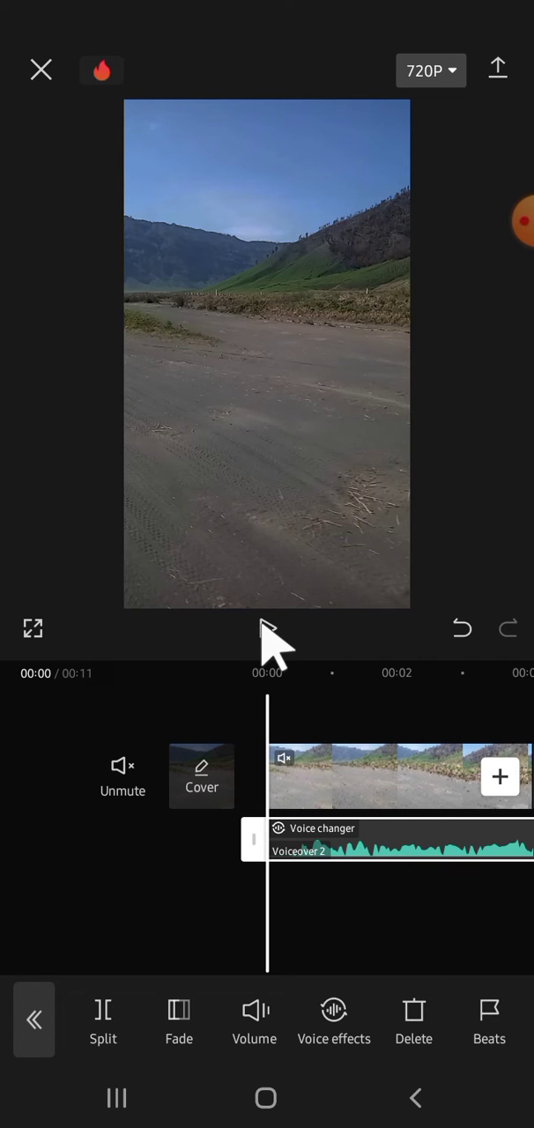